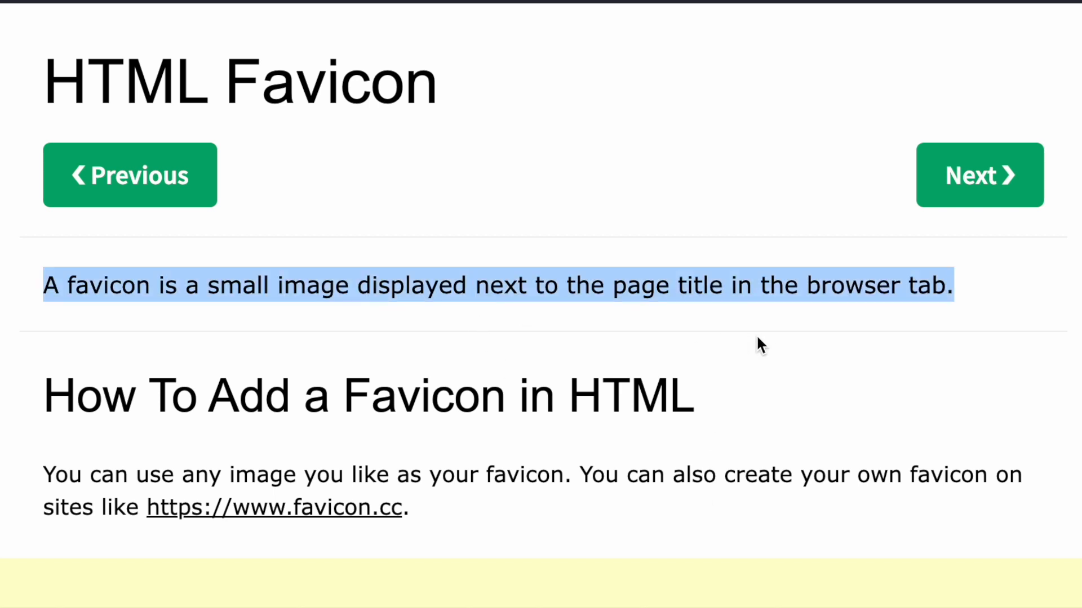
Step: Scroll past the favicon definition and tip to the browser tab screenshot example
{"action": "scroll", "scroll_direction": "down", "scroll_amount": 3}
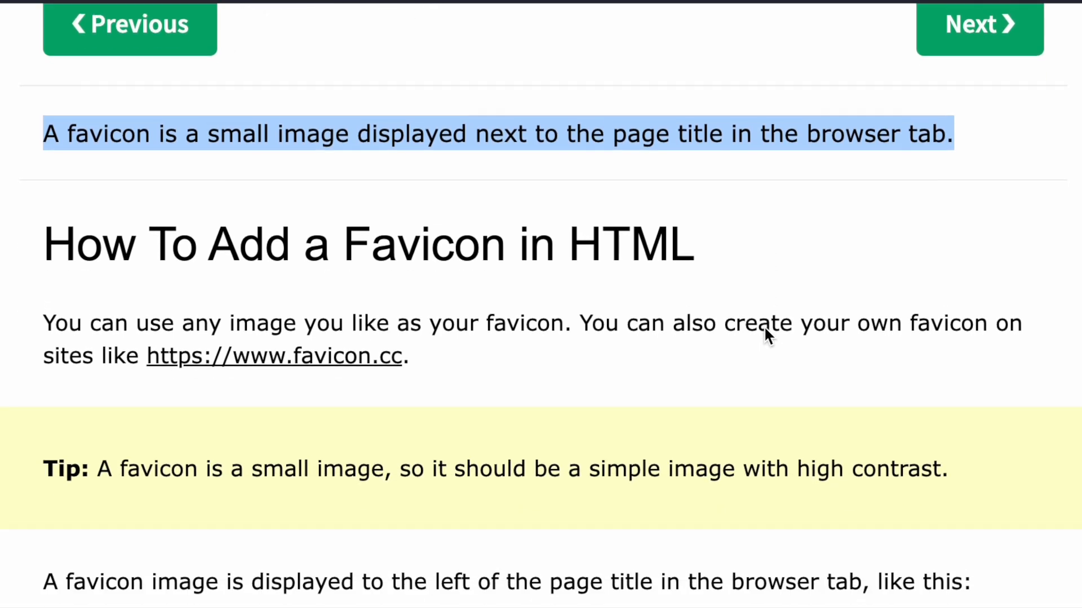
{"action": "scroll", "scroll_direction": "down", "scroll_amount": 3}
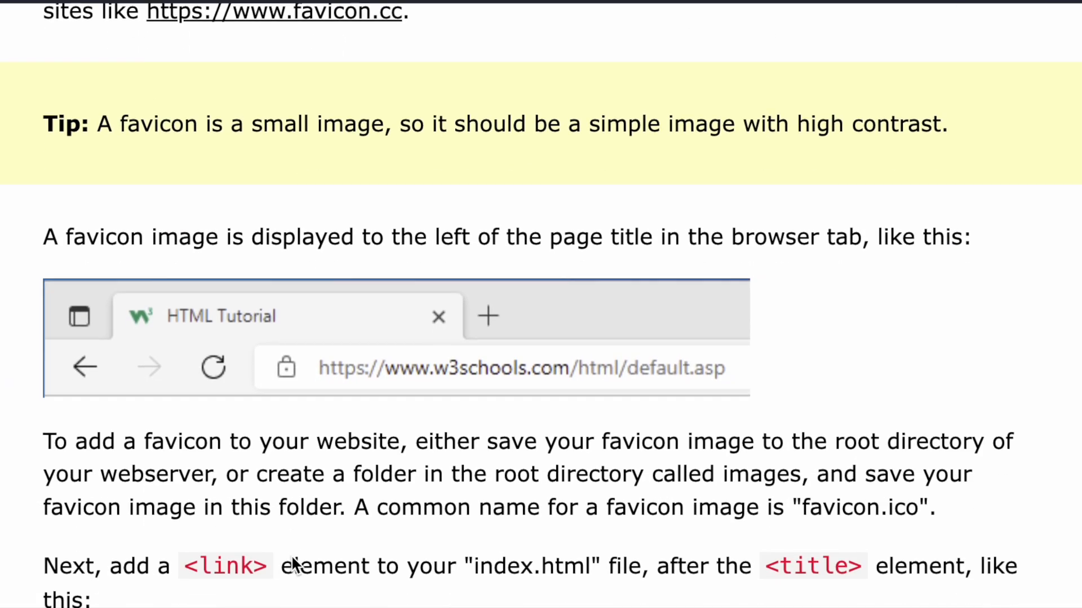
{"action": "scroll", "scroll_direction": "down", "scroll_amount": 3}
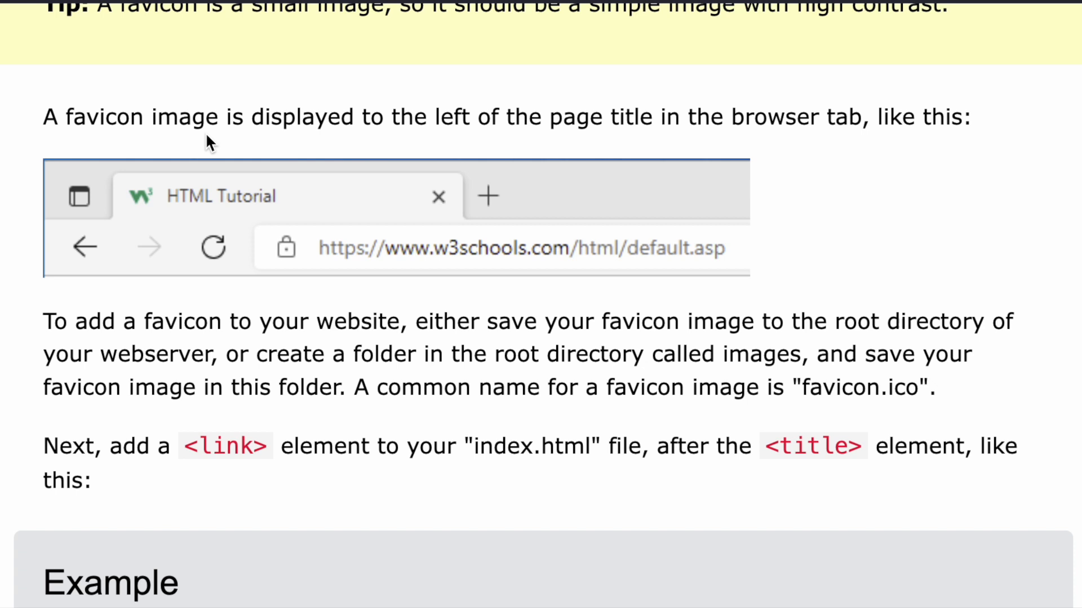
{"action": "mouse_move", "coordinate": [169, 211]}
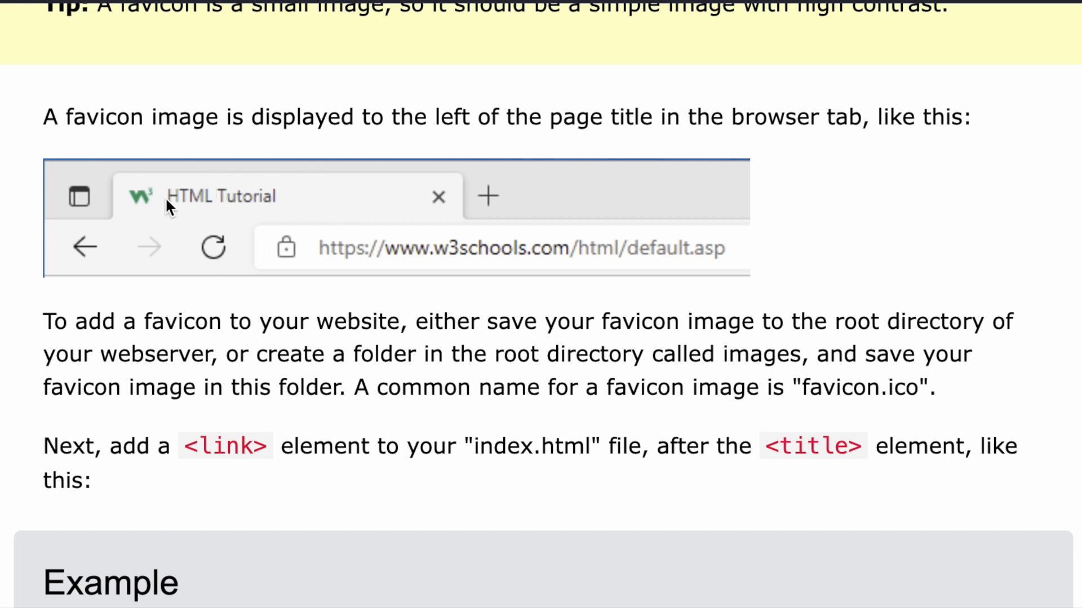
{"action": "mouse_move", "coordinate": [113, 200]}
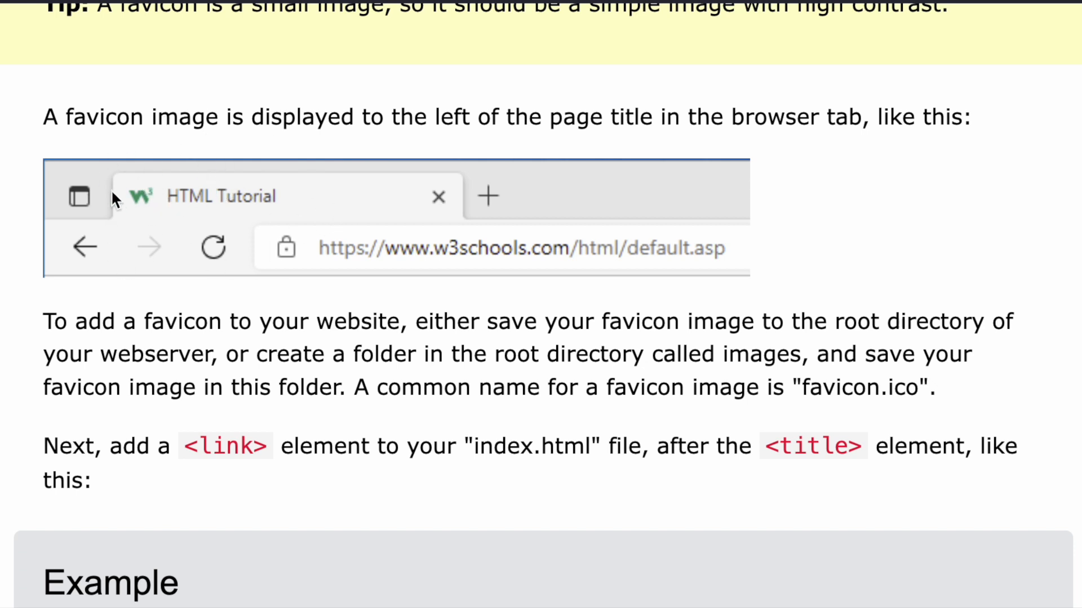
{"action": "mouse_move", "coordinate": [147, 251]}
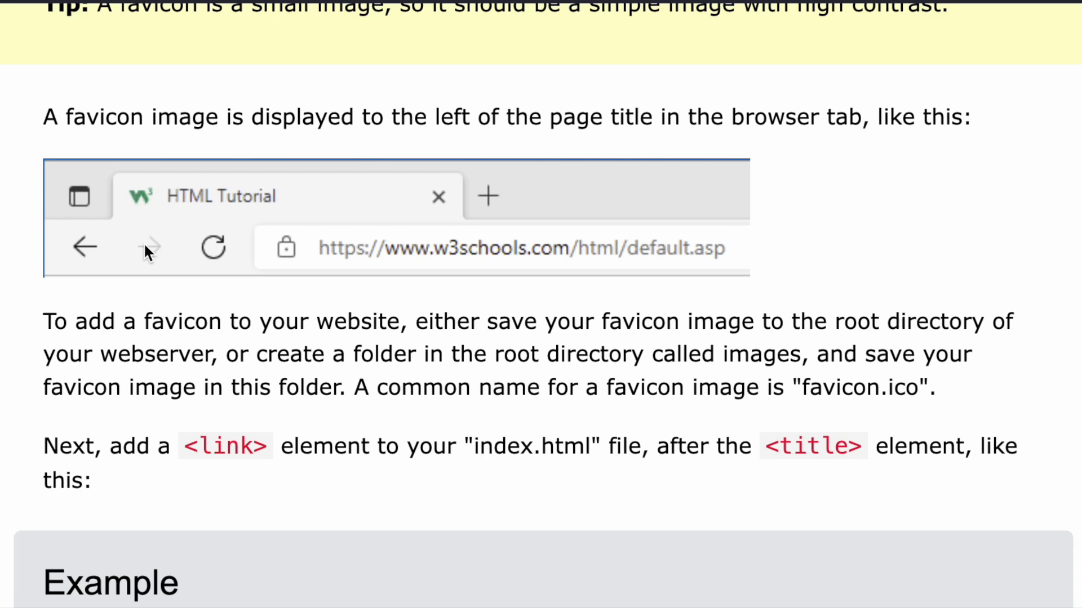
{"action": "mouse_move", "coordinate": [217, 188]}
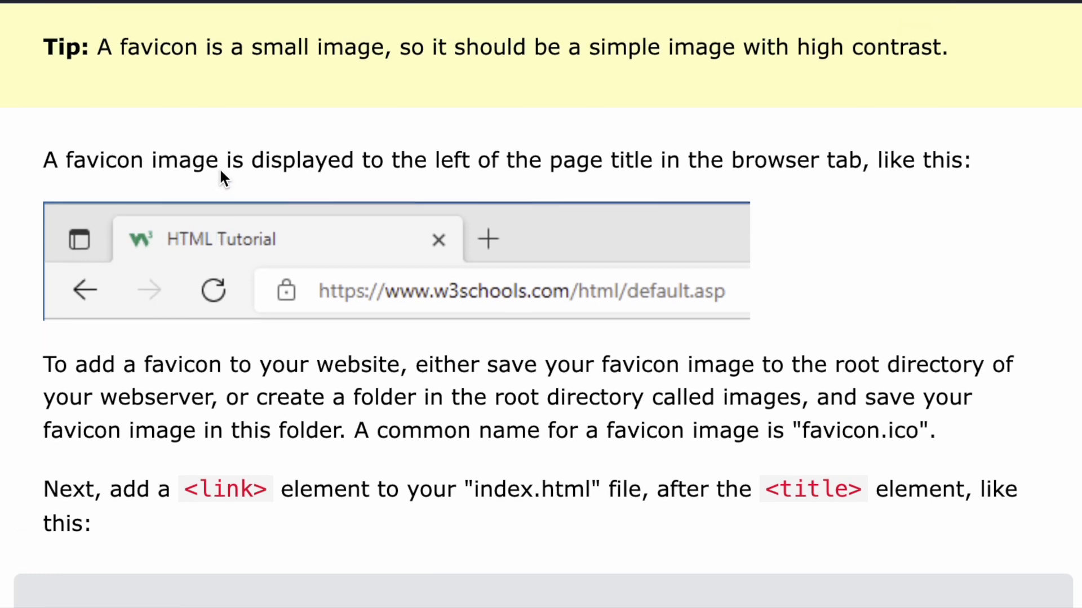
Step: Scroll down to the example code with the <link rel="icon"> element referencing favicon.ico
{"action": "scroll", "scroll_direction": "down", "scroll_amount": 3}
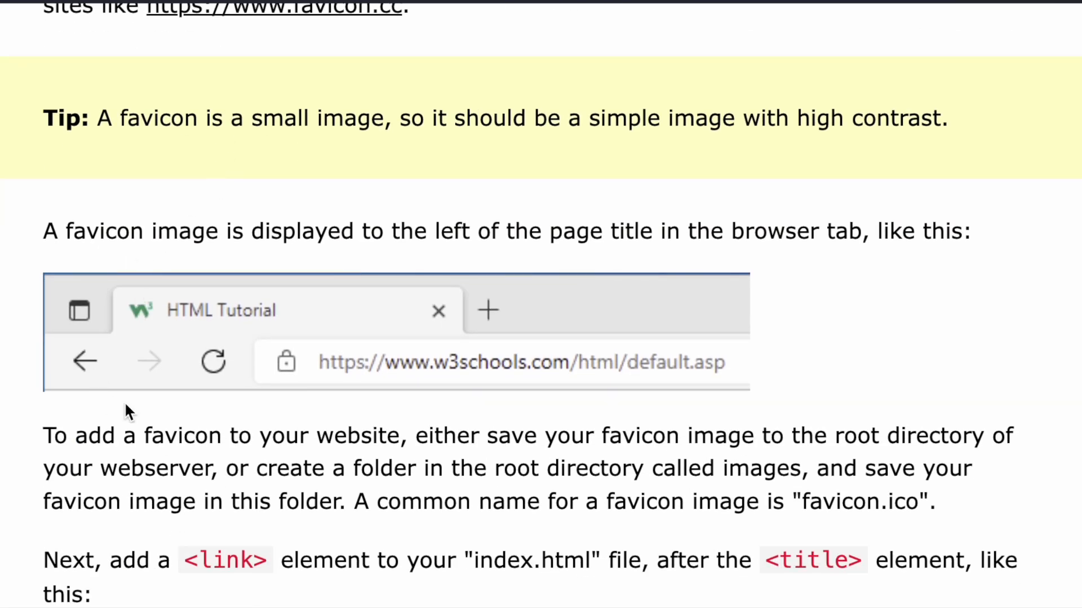
{"action": "scroll", "scroll_direction": "down", "scroll_amount": 3}
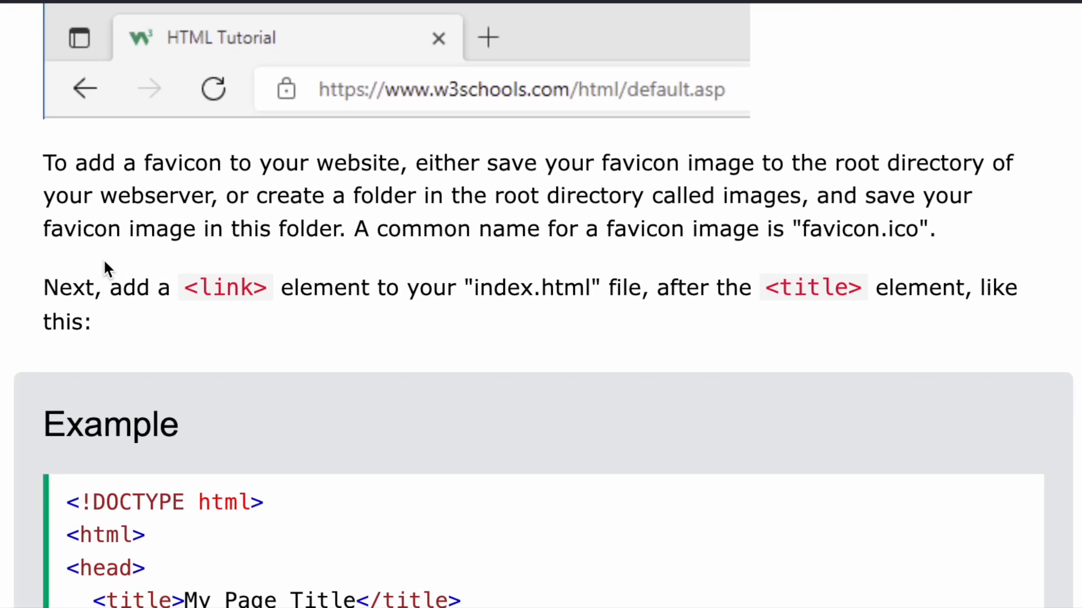
{"action": "scroll", "scroll_direction": "down", "scroll_amount": 3}
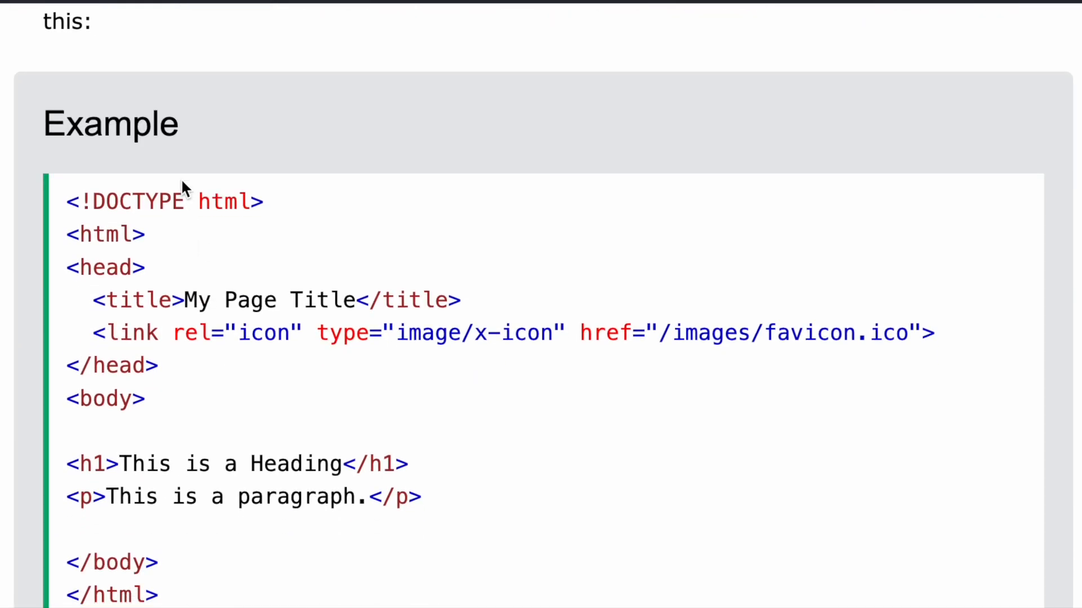
{"action": "scroll", "scroll_direction": "down", "scroll_amount": 3}
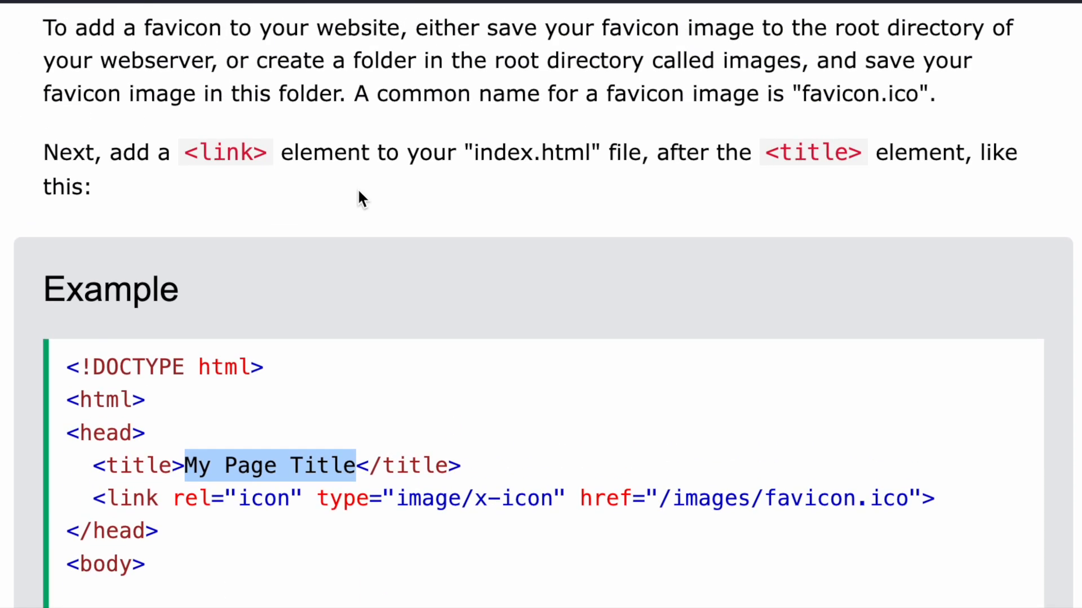
{"action": "scroll", "scroll_direction": "down", "scroll_amount": 3}
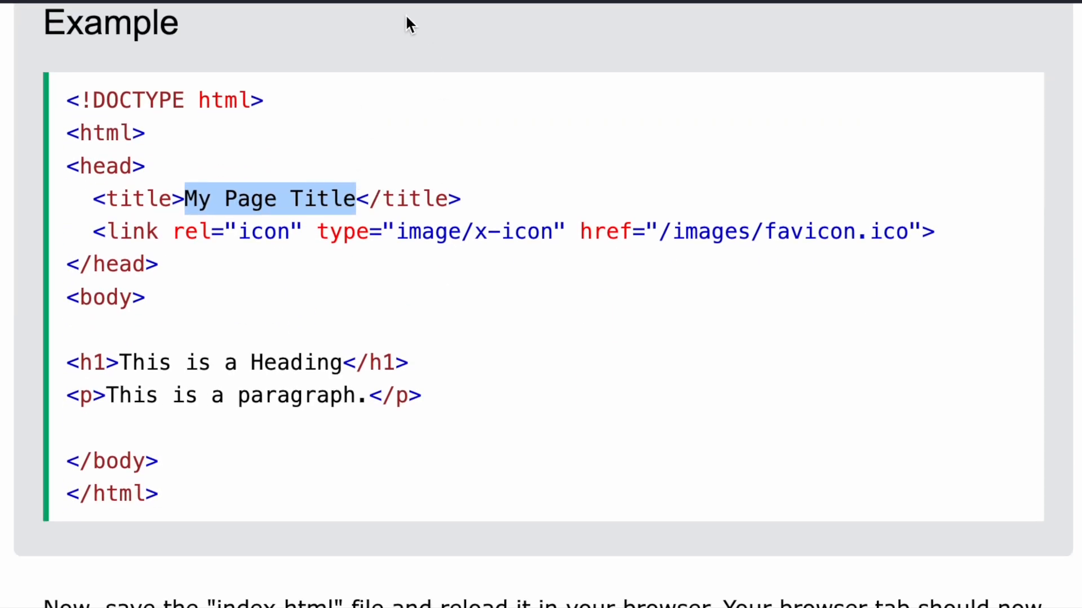
{"action": "mouse_move", "coordinate": [376, 92]}
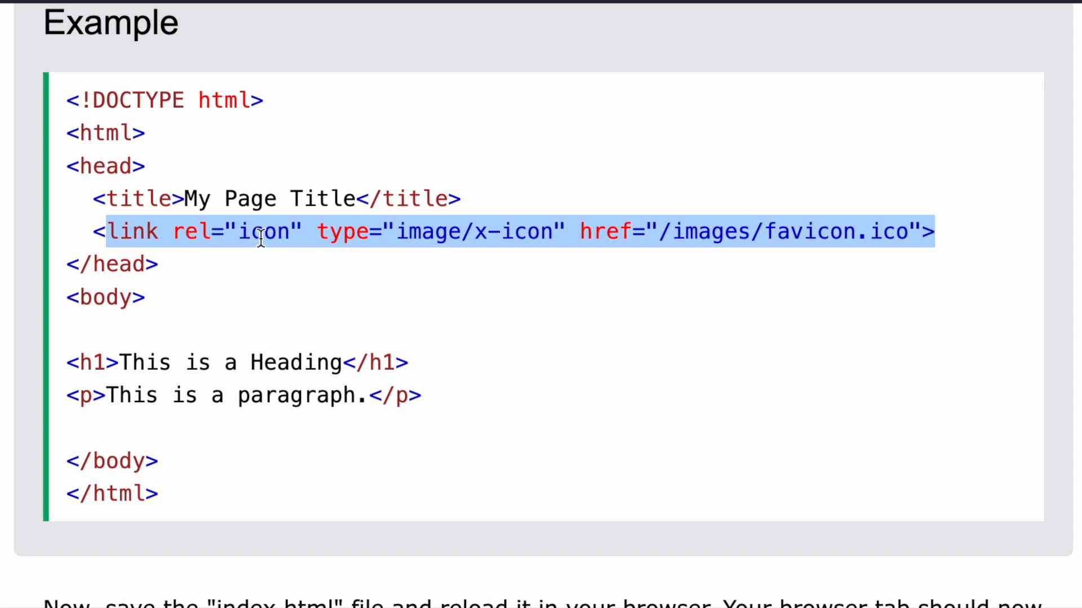
{"action": "left_click", "coordinate": [402, 232]}
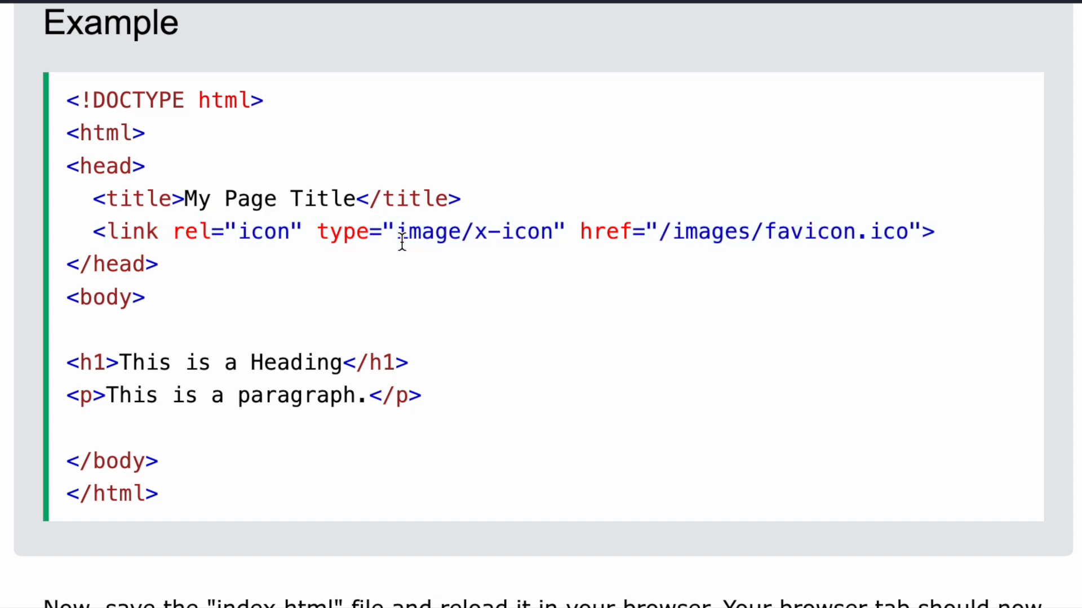
{"action": "left_click_drag", "start_coordinate": [397, 232], "coordinate": [935, 233]}
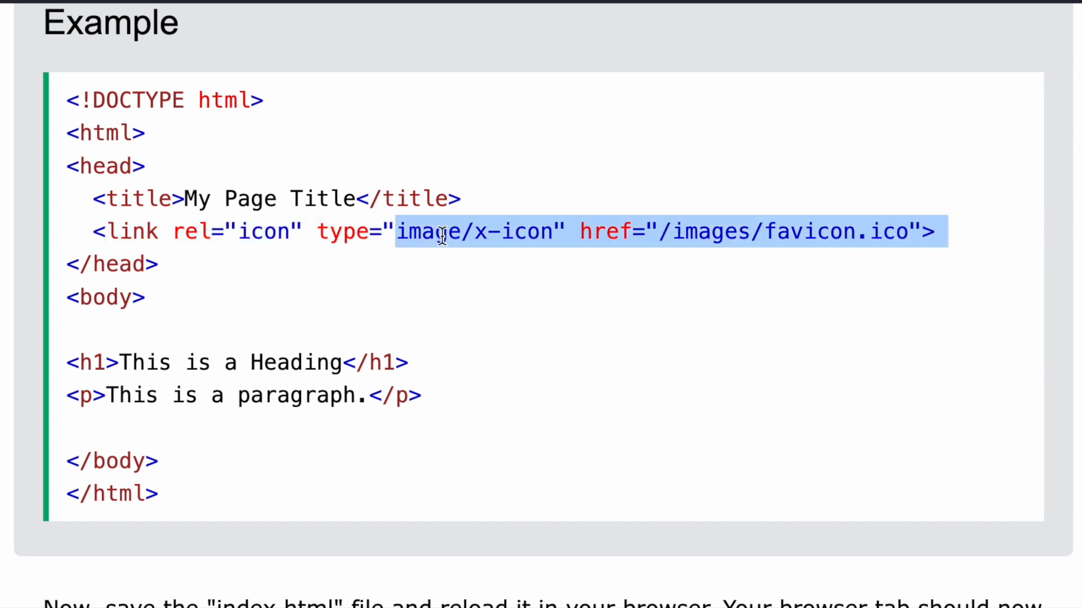
{"action": "left_click", "coordinate": [462, 282]}
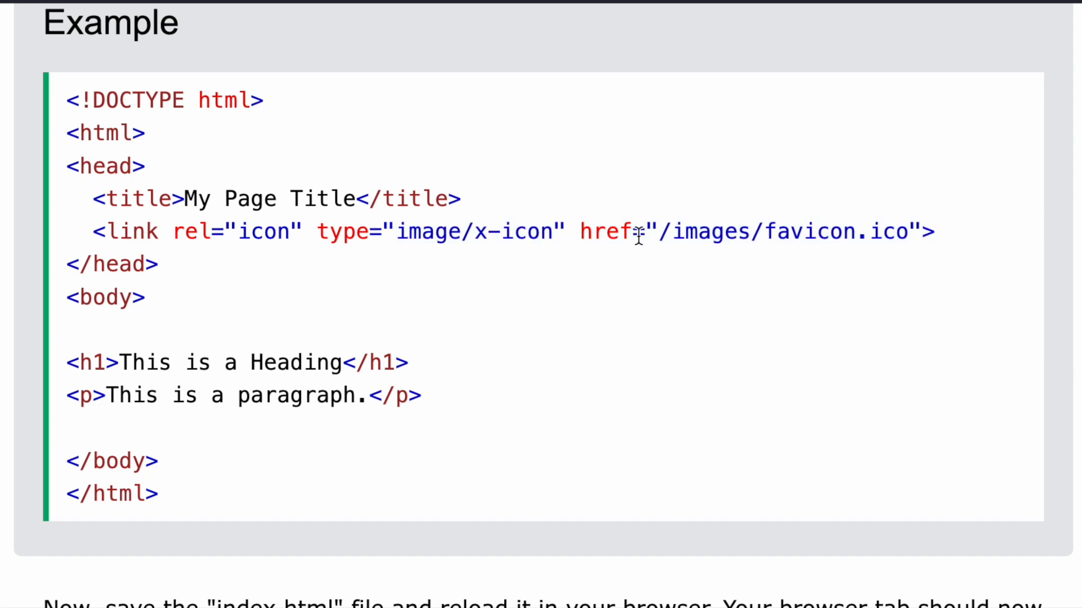
{"action": "mouse_move", "coordinate": [686, 233]}
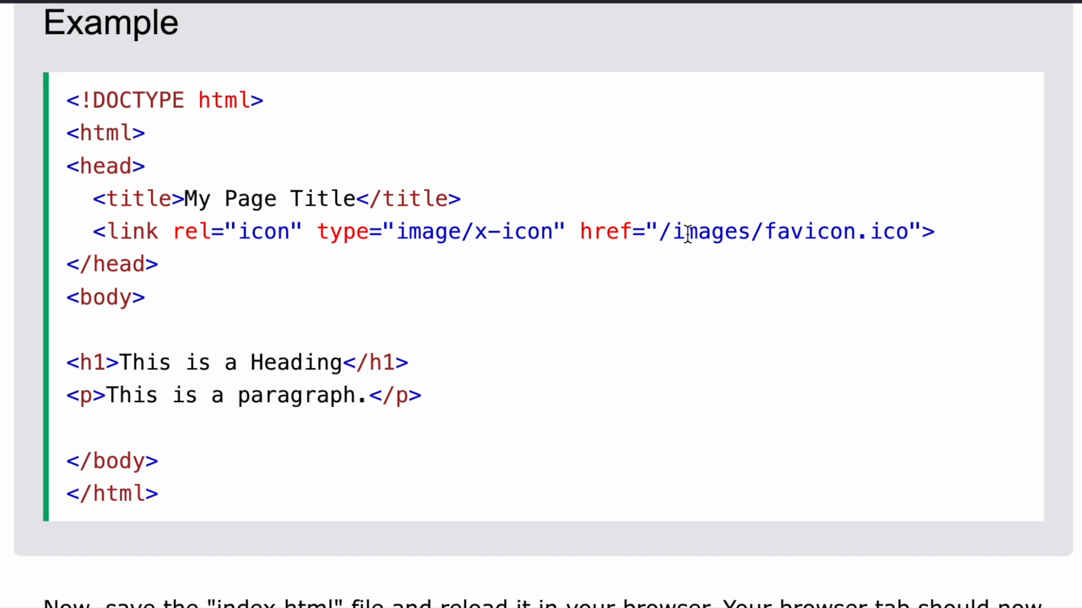
Step: Scroll past the code example to the Favicon File Format Support table (ICO, PNG, GIF, JPEG, SVG)
{"action": "scroll", "scroll_direction": "down", "scroll_amount": 3}
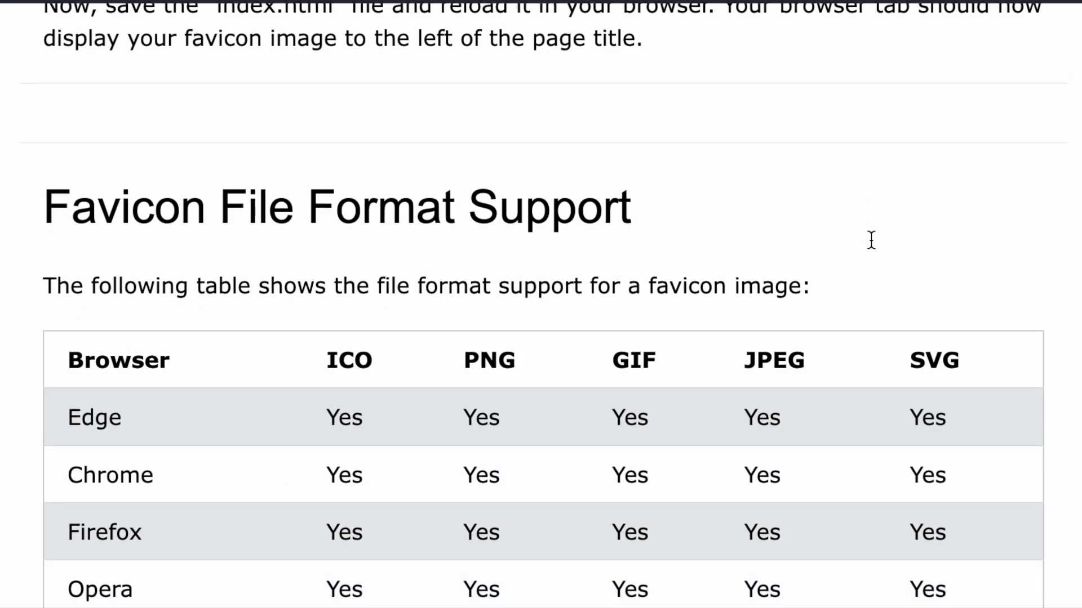
{"action": "scroll", "scroll_direction": "down", "scroll_amount": 3}
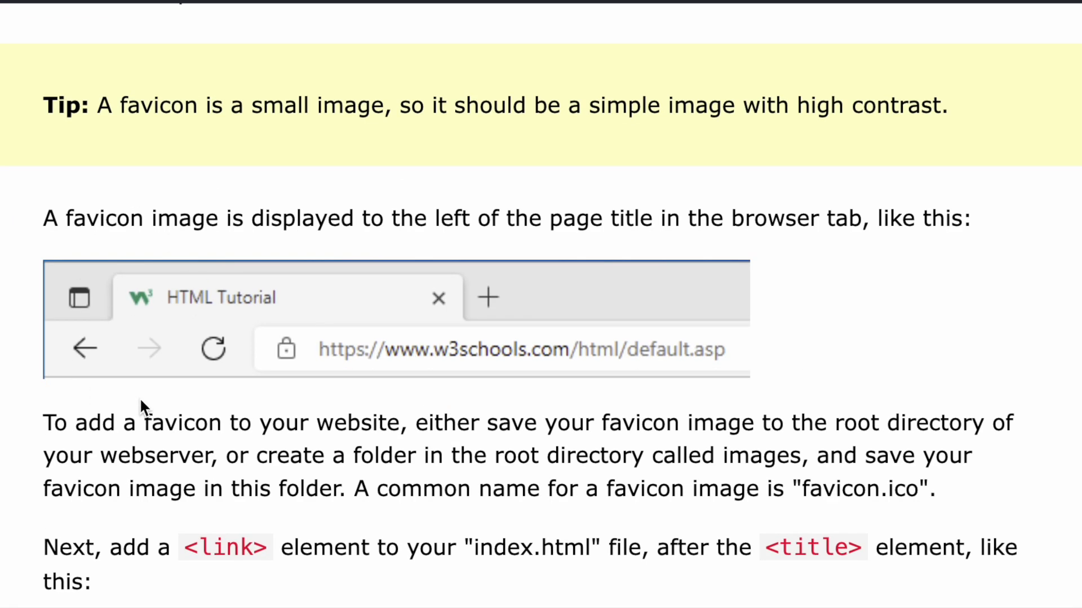
{"action": "mouse_move", "coordinate": [117, 329]}
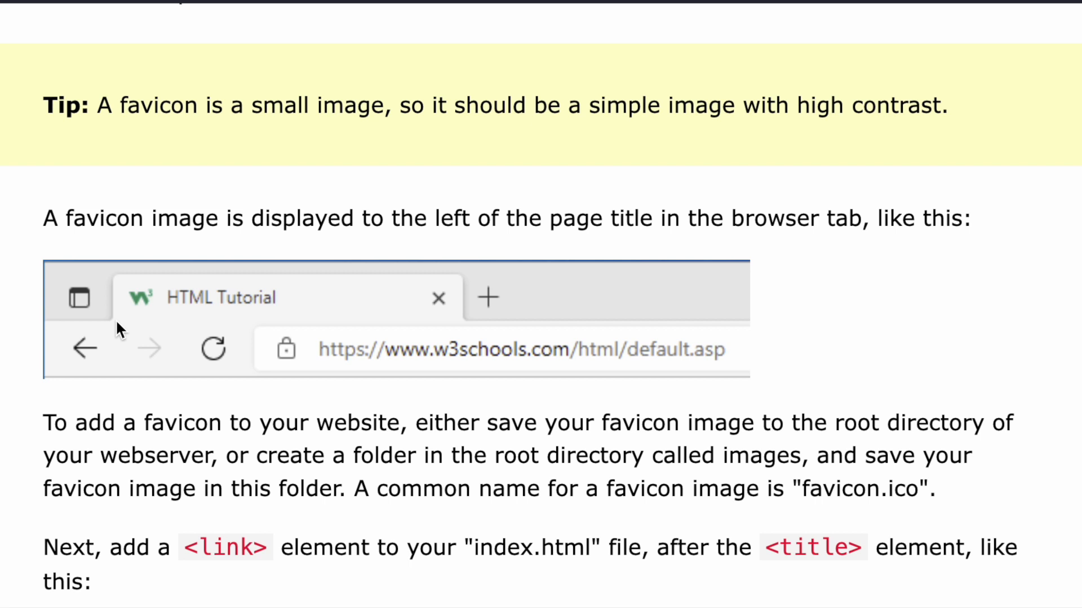